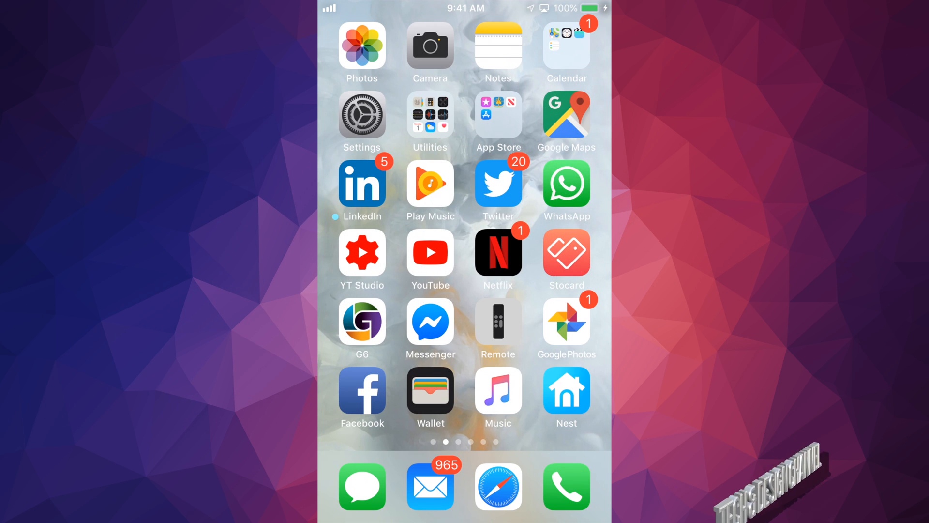
# Launch Settings from the home screen and scroll to locate the Screen Time entry
pyautogui.click(361, 114)
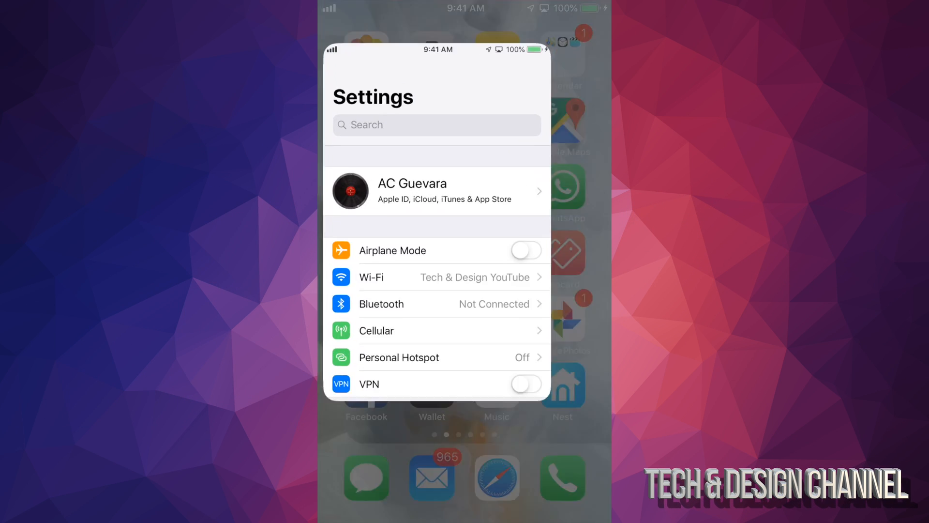
pyautogui.scroll(-3)
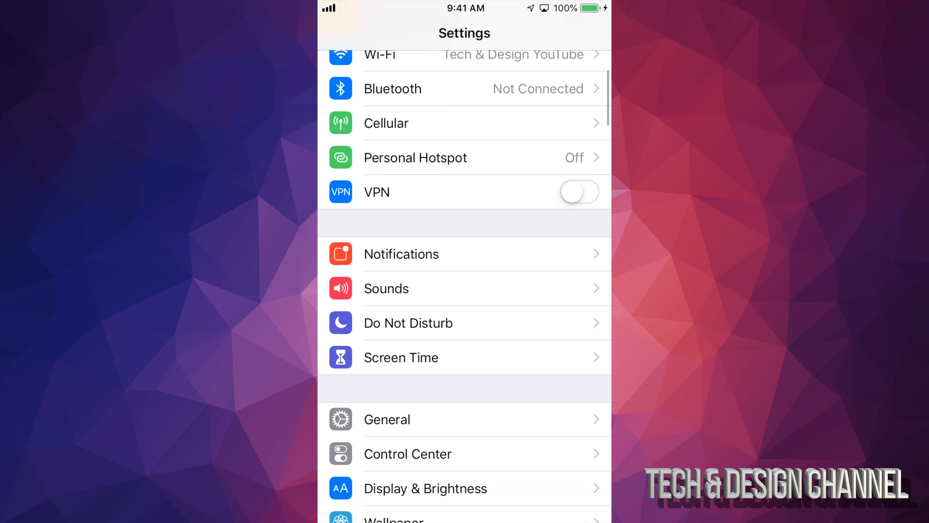
pyautogui.scroll(3)
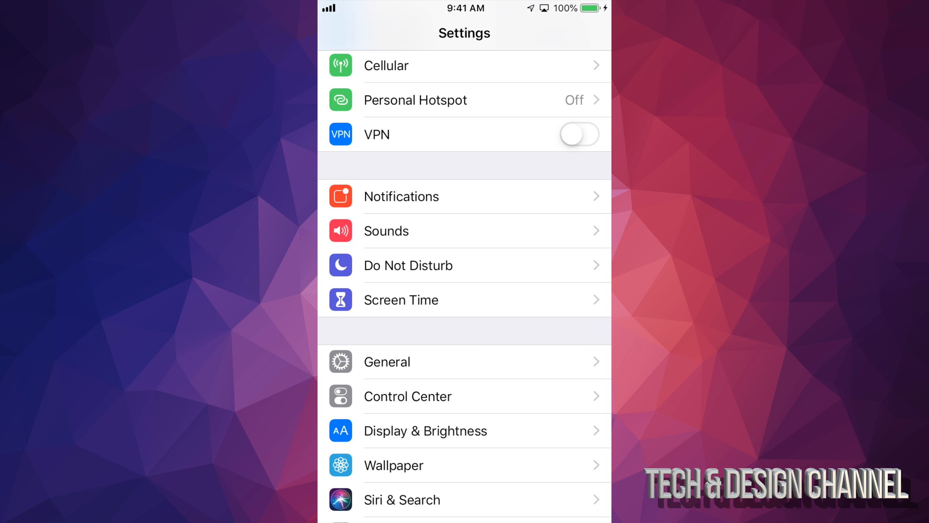
# Start Turn On Screen Time and continue past the intro to the App Limits step
pyautogui.click(401, 299)
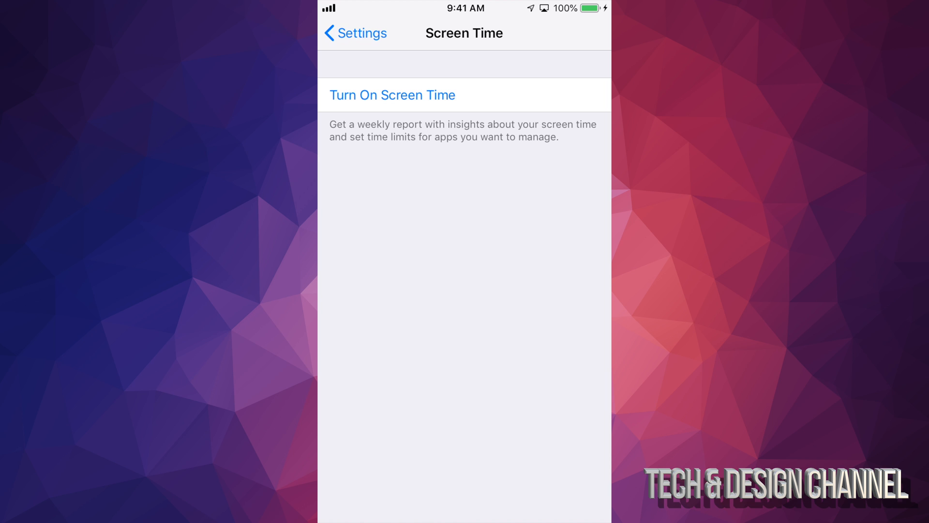
pyautogui.click(392, 95)
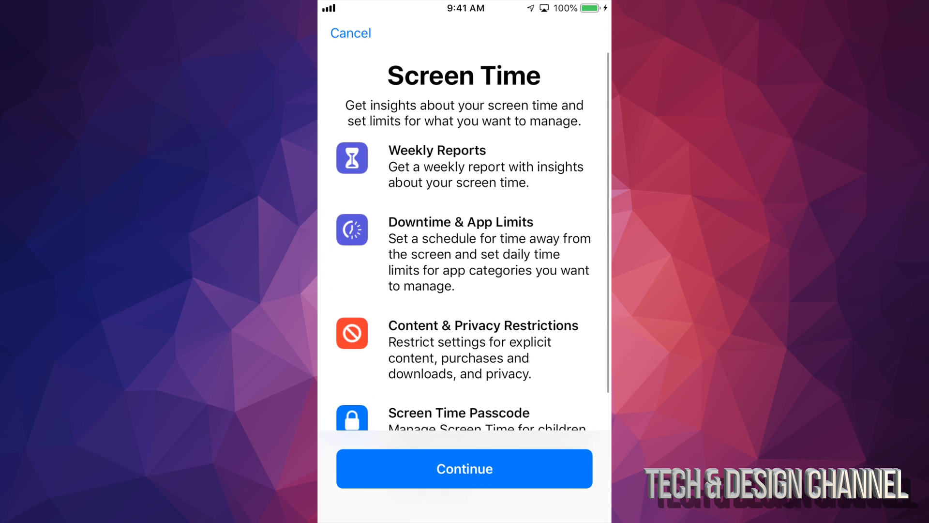
pyautogui.scroll(-3)
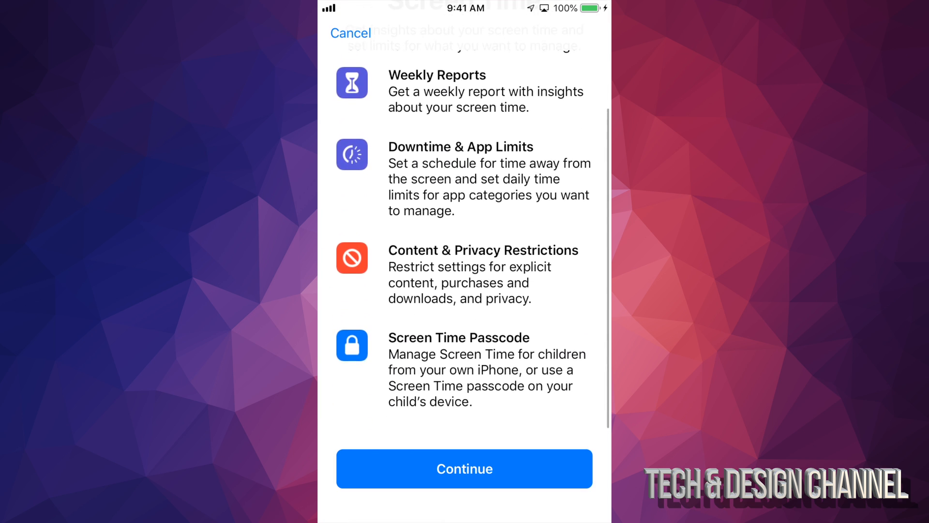
pyautogui.click(463, 469)
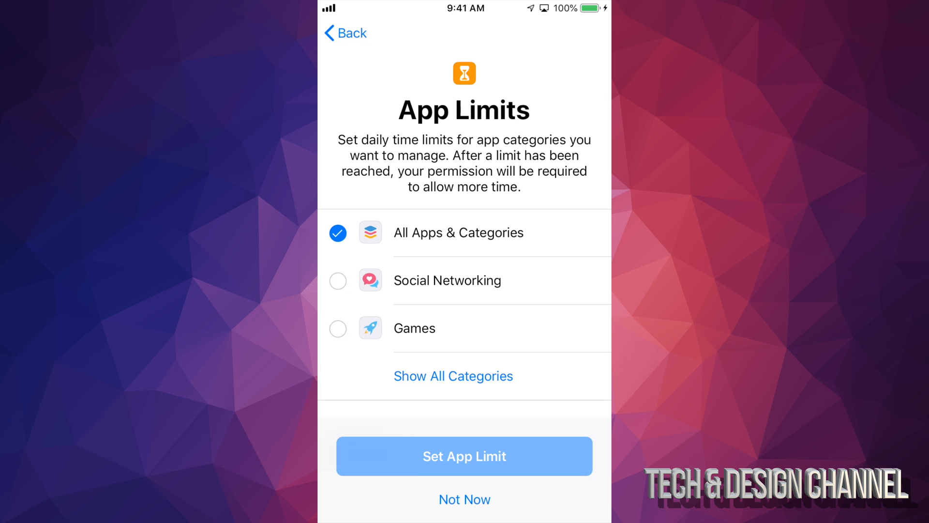
# Show all app categories and select Games as the category to limit
pyautogui.click(338, 328)
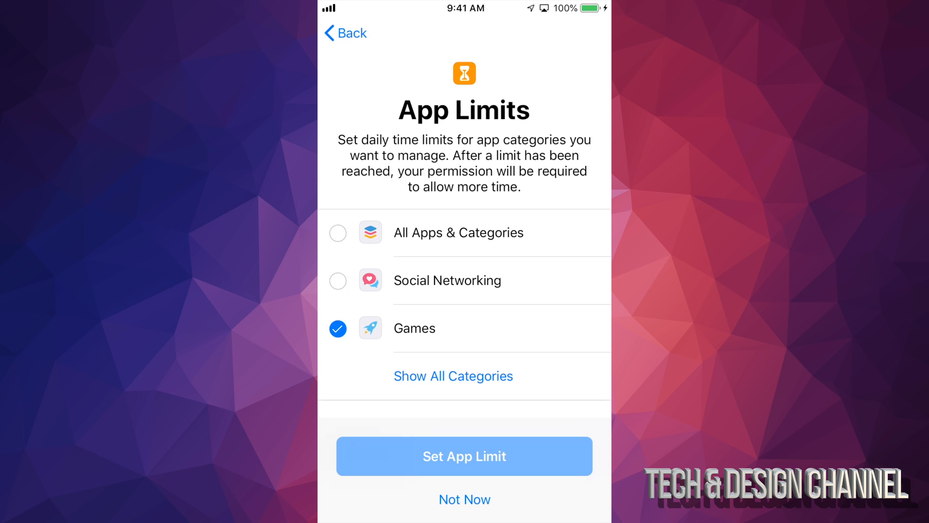
pyautogui.click(338, 232)
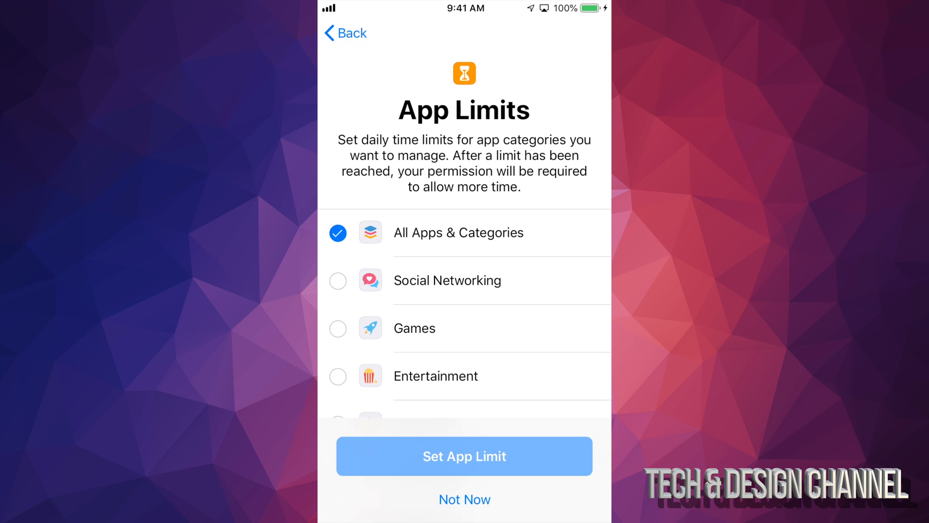
pyautogui.scroll(-3)
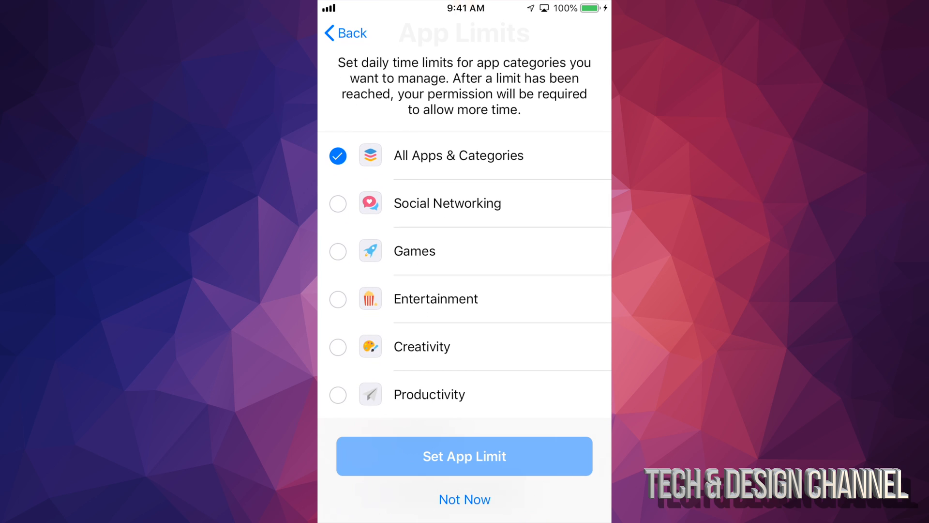
pyautogui.click(338, 250)
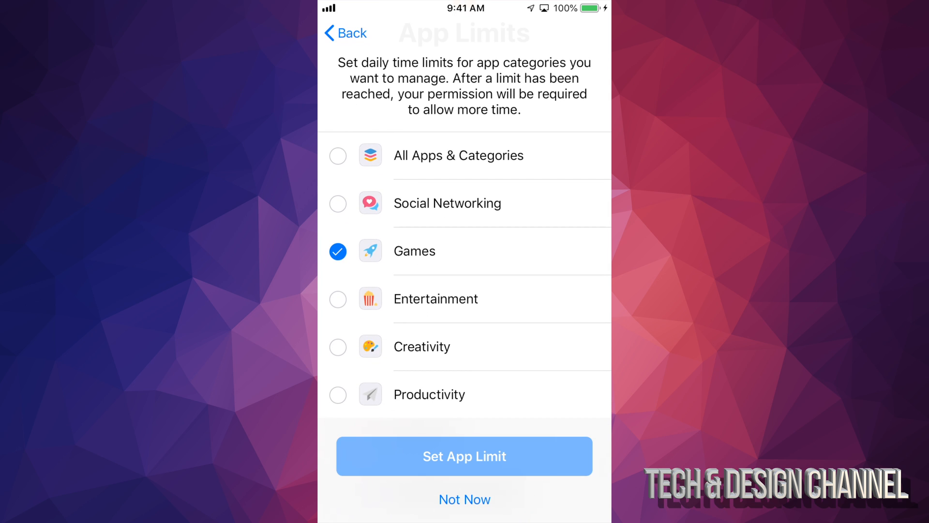
pyautogui.scroll(-3)
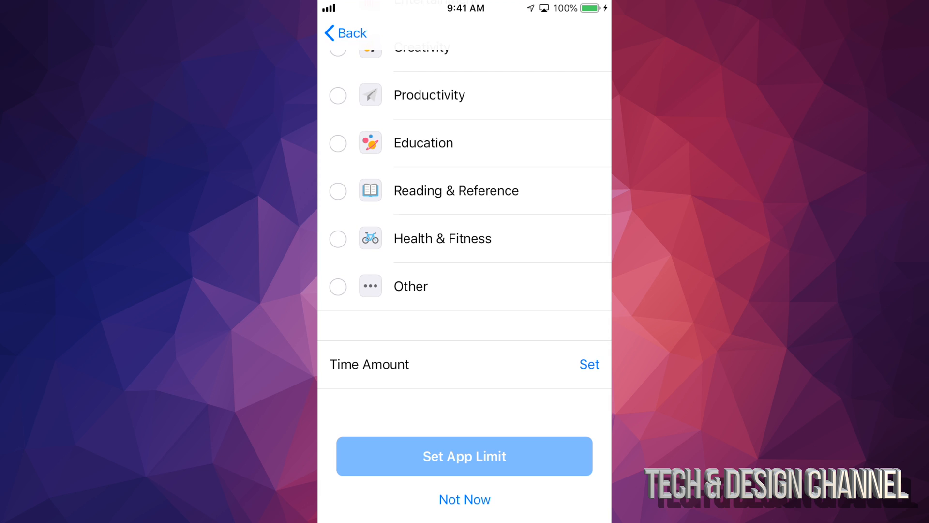
# Set the Games time amount to 1 hr 1 min and apply the app limit
pyautogui.click(589, 363)
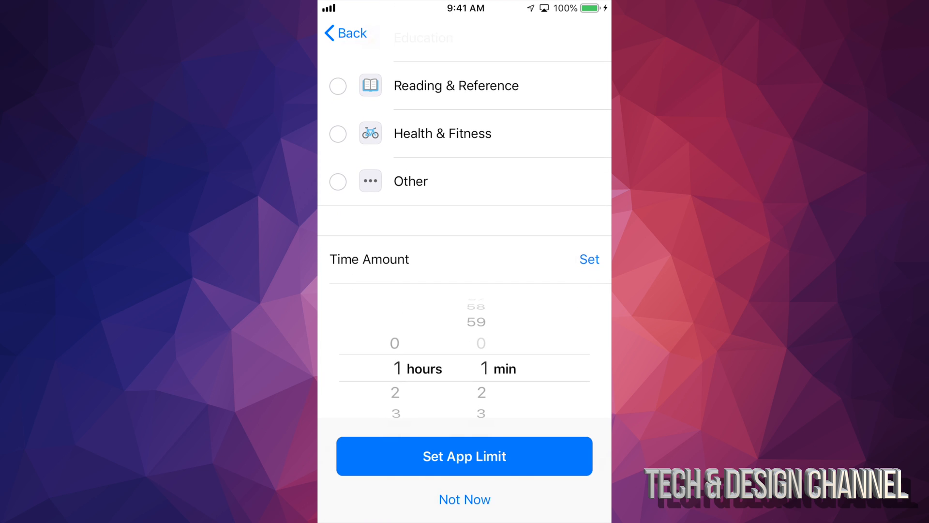
pyautogui.click(589, 259)
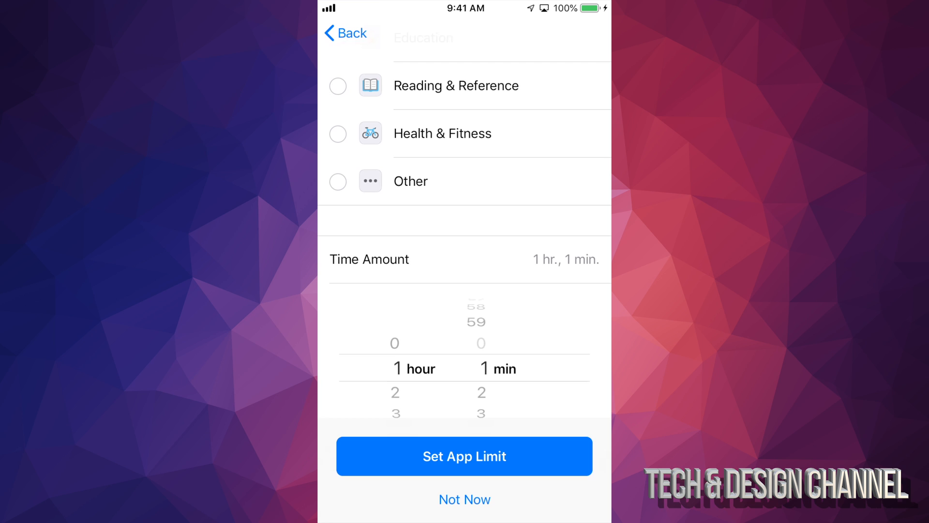
pyautogui.click(465, 455)
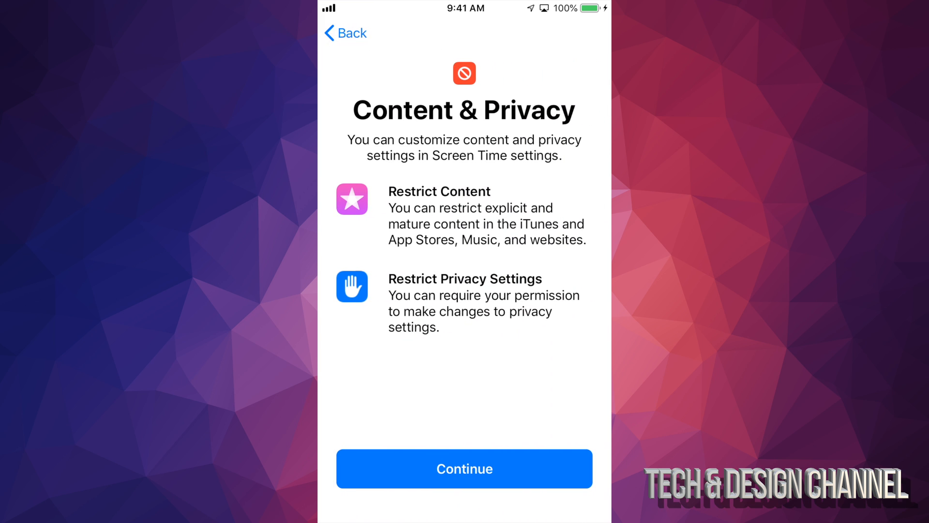
# Continue past the Content & Privacy intro and scroll to Content & Privacy Restrictions
pyautogui.click(463, 468)
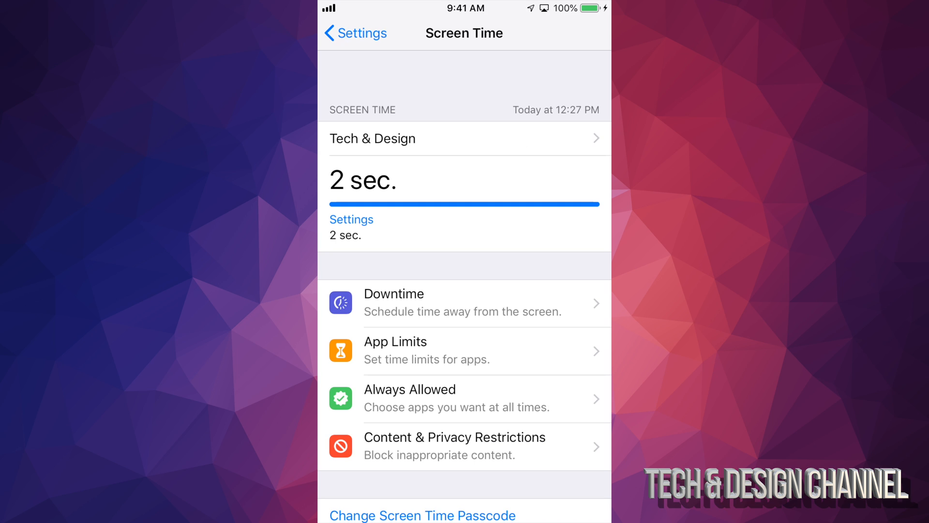
pyautogui.scroll(-3)
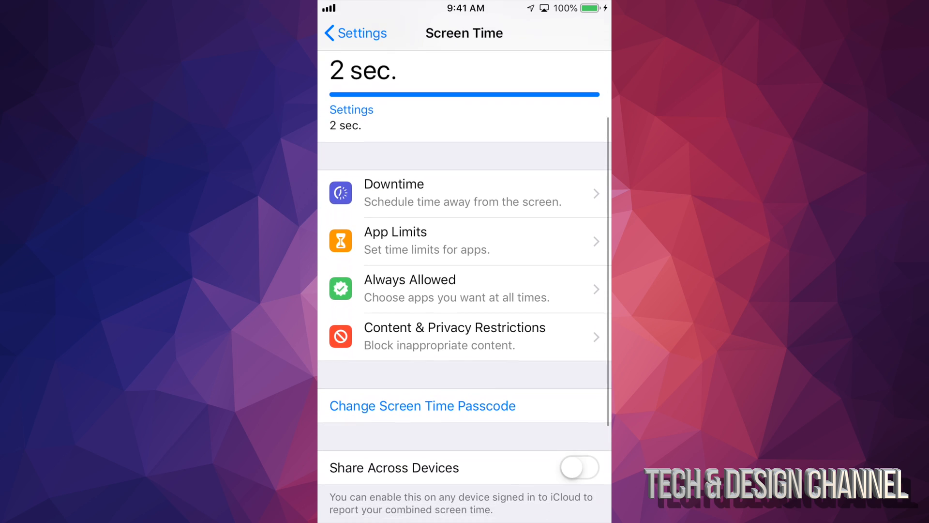
pyautogui.scroll(-3)
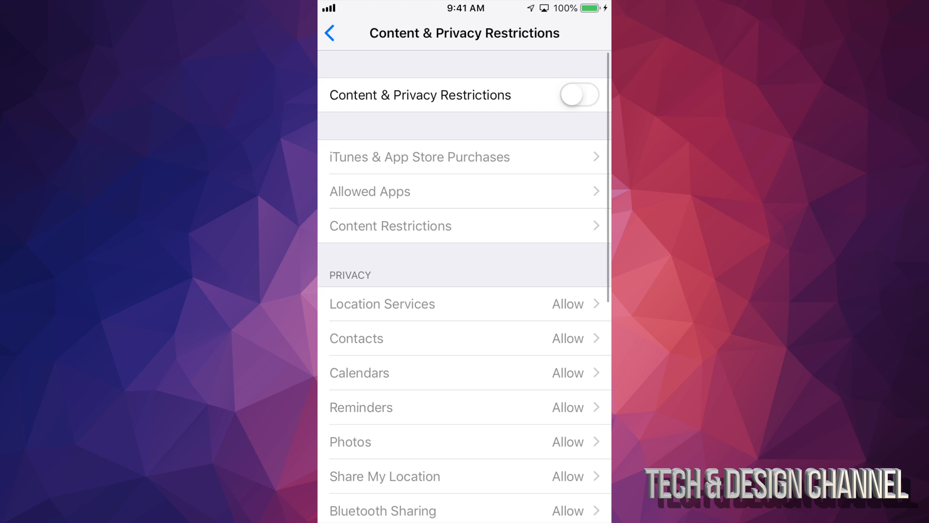
# Enable Content & Privacy Restrictions and set Installing Apps and Deleting Apps to Don't Allow
pyautogui.click(578, 95)
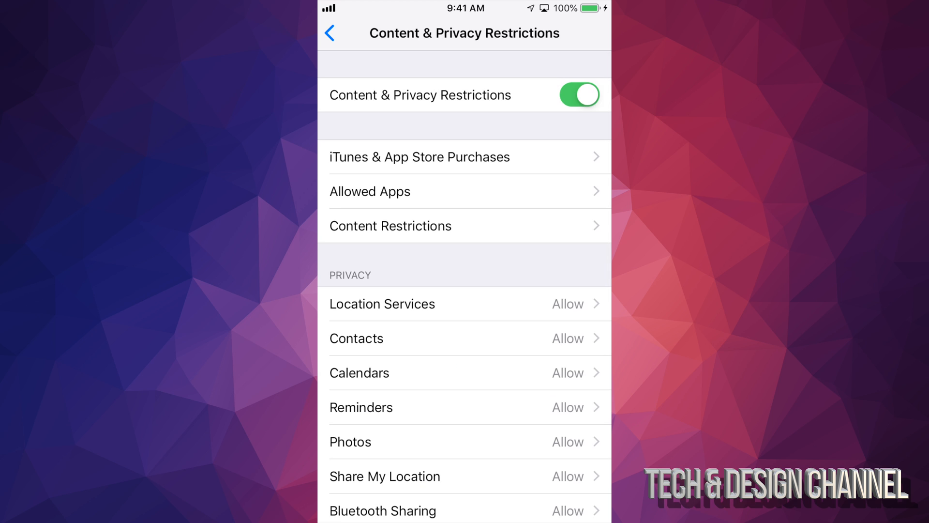
pyautogui.click(418, 157)
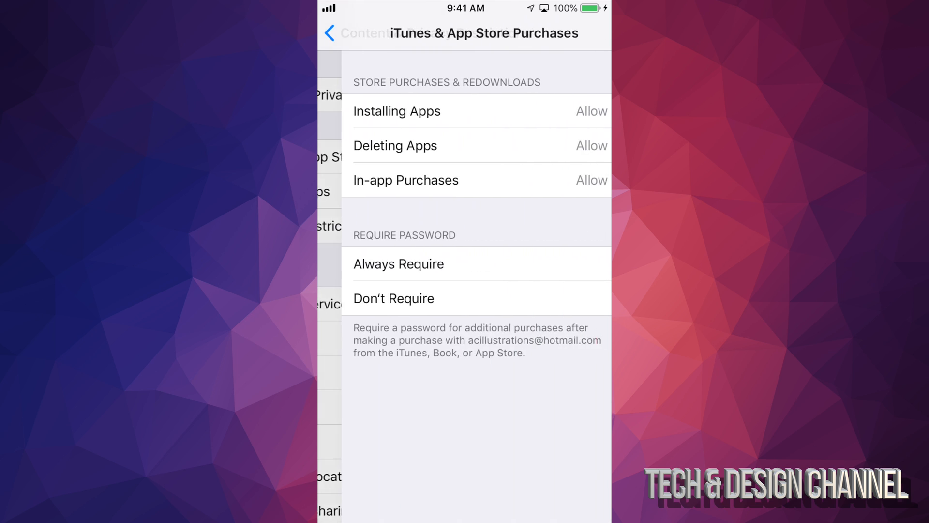
pyautogui.click(392, 298)
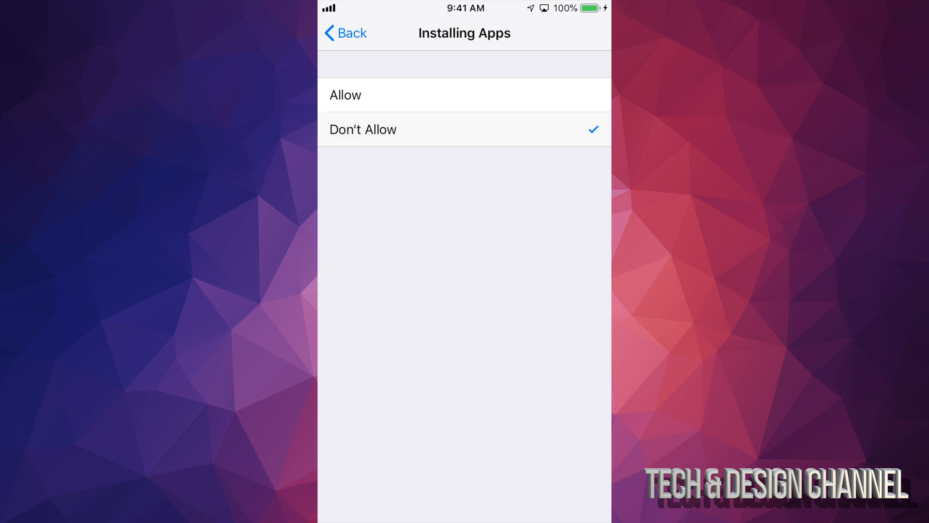
pyautogui.click(345, 33)
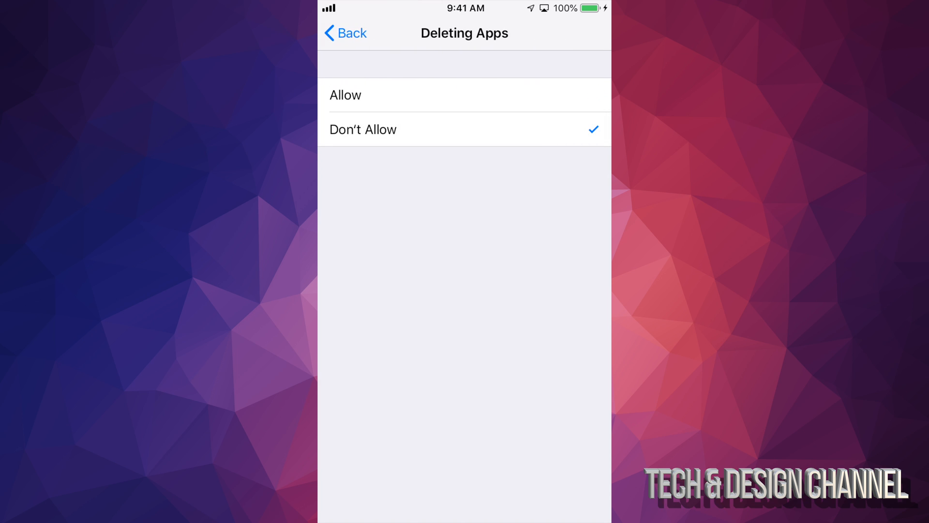
pyautogui.click(344, 33)
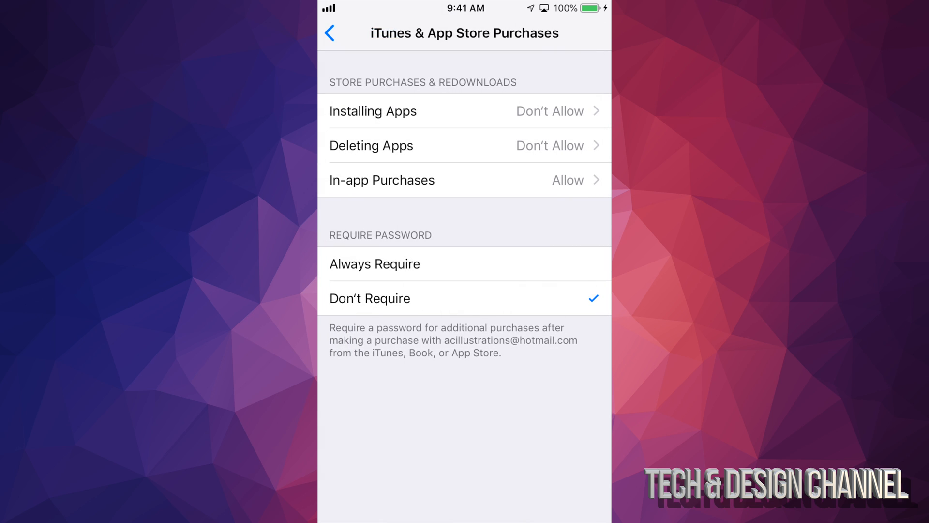
# Set In-app Purchases to Don't Allow, leave Require Password at Don't Require, return to overview
pyautogui.click(463, 180)
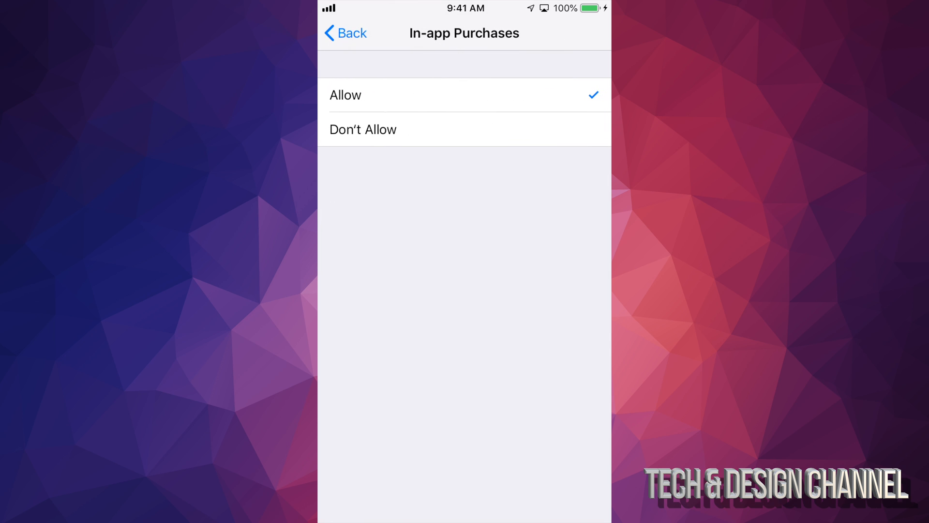
pyautogui.click(344, 33)
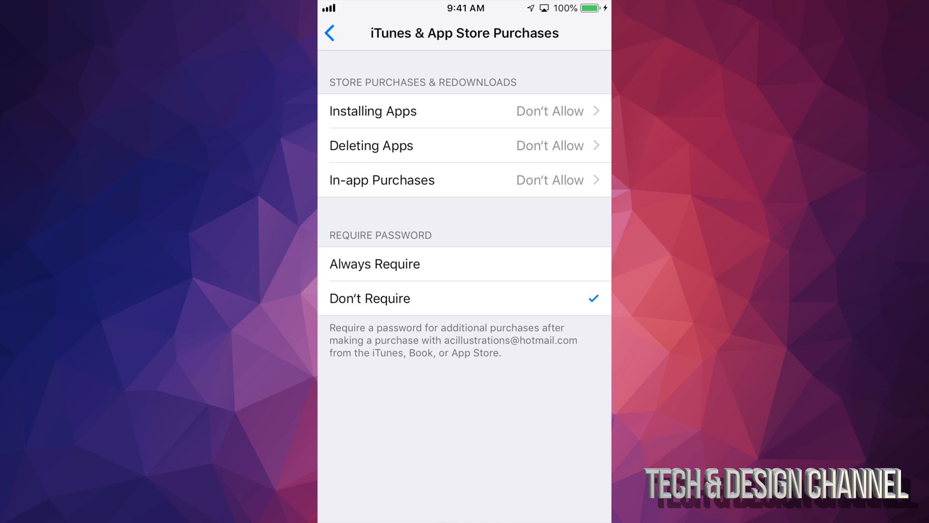
pyautogui.click(375, 263)
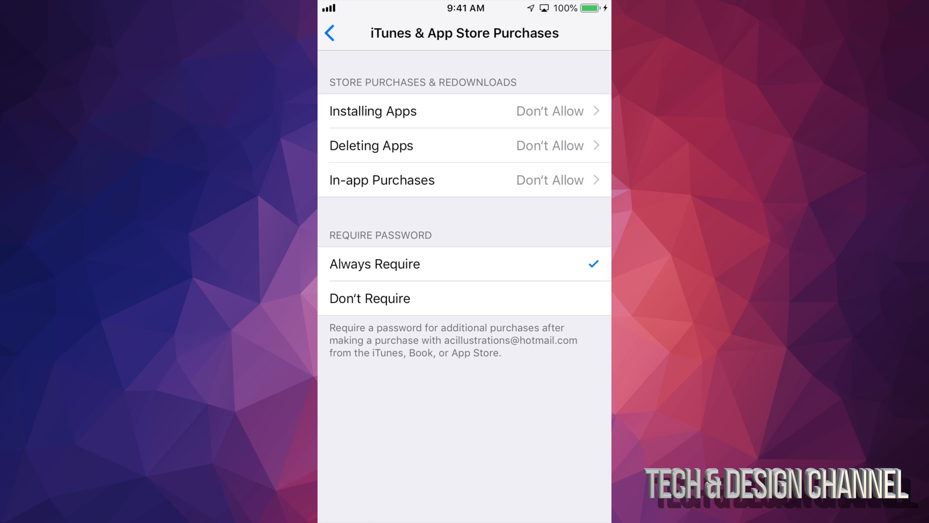
pyautogui.click(369, 298)
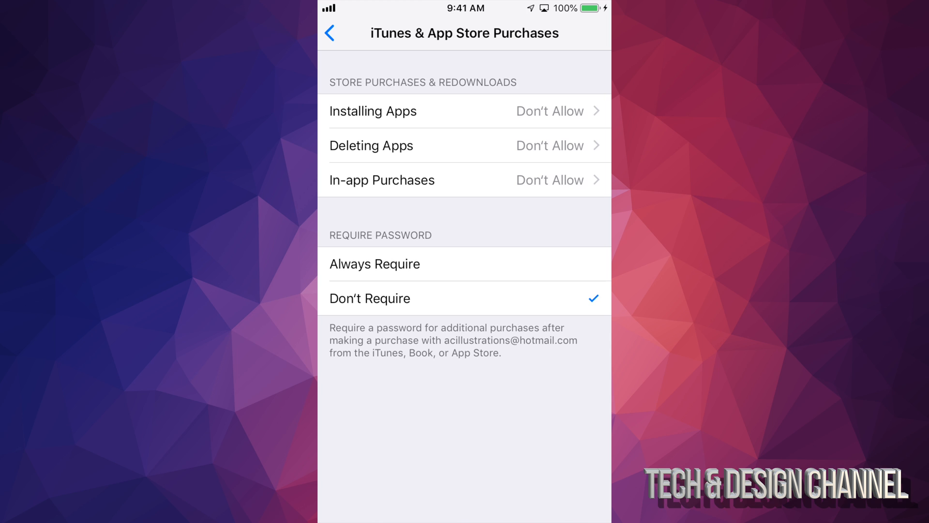
pyautogui.click(329, 33)
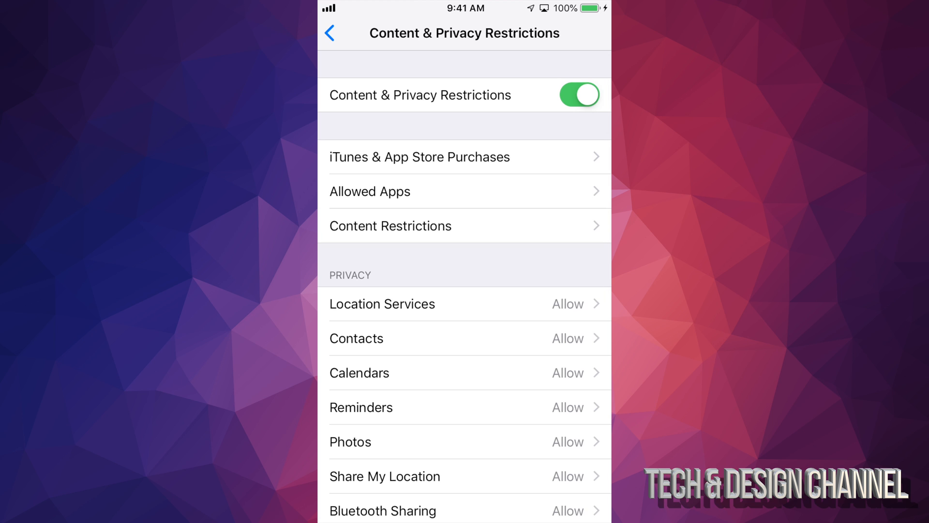
# Review Allowed Apps with every app still permitted, then back out to the main Settings list
pyautogui.scroll(-3)
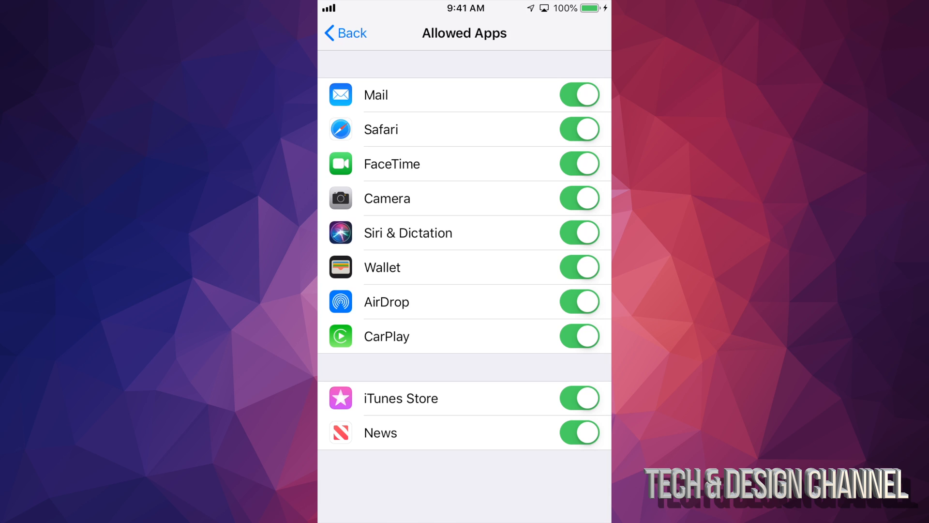
pyautogui.click(344, 33)
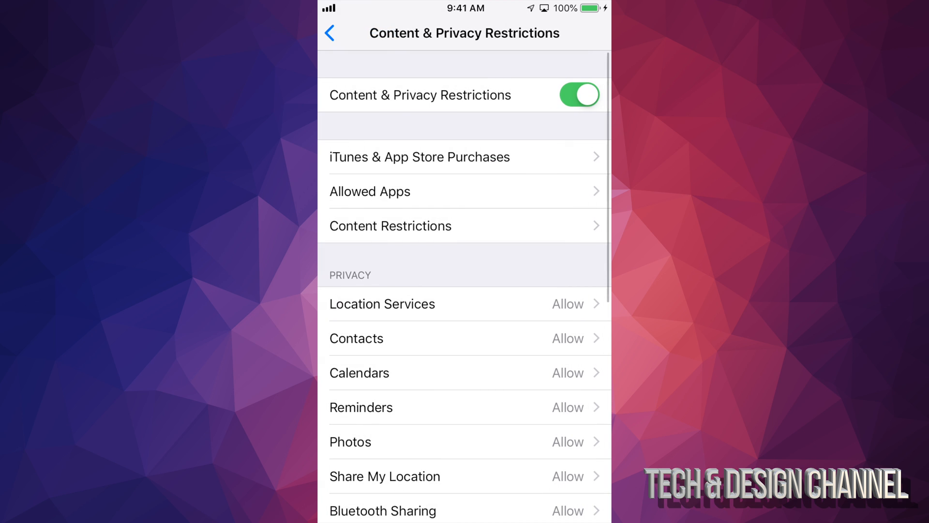
pyautogui.scroll(-3)
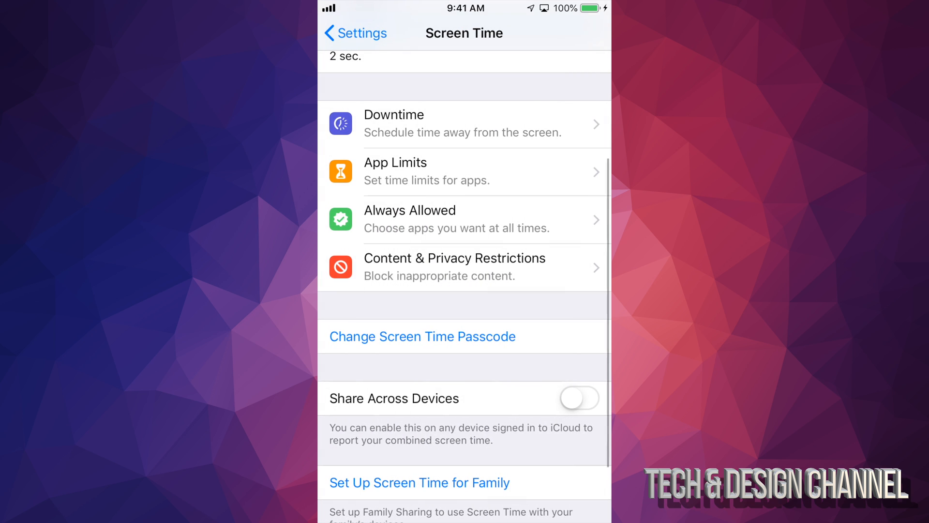
pyautogui.click(463, 123)
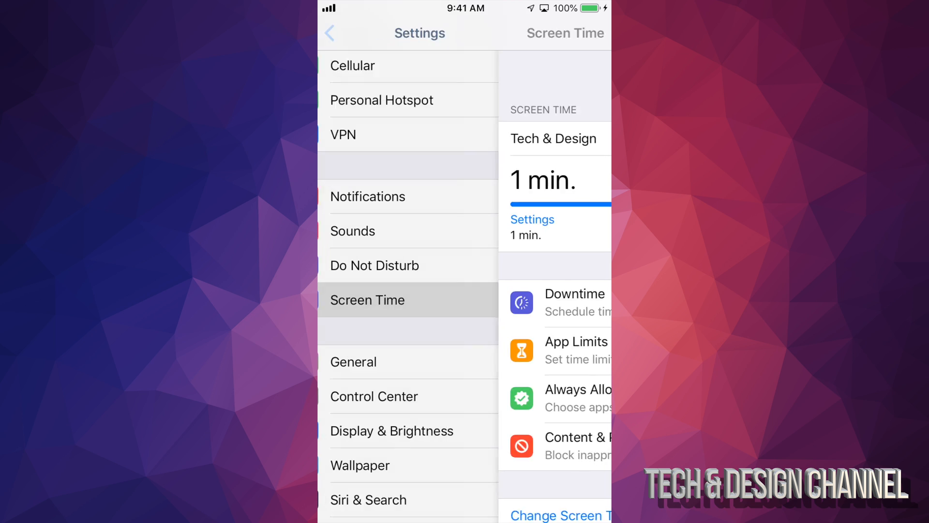
# Navigate back into Screen Time > Content & Privacy Restrictions > iTunes & App Store Purchases
pyautogui.click(329, 33)
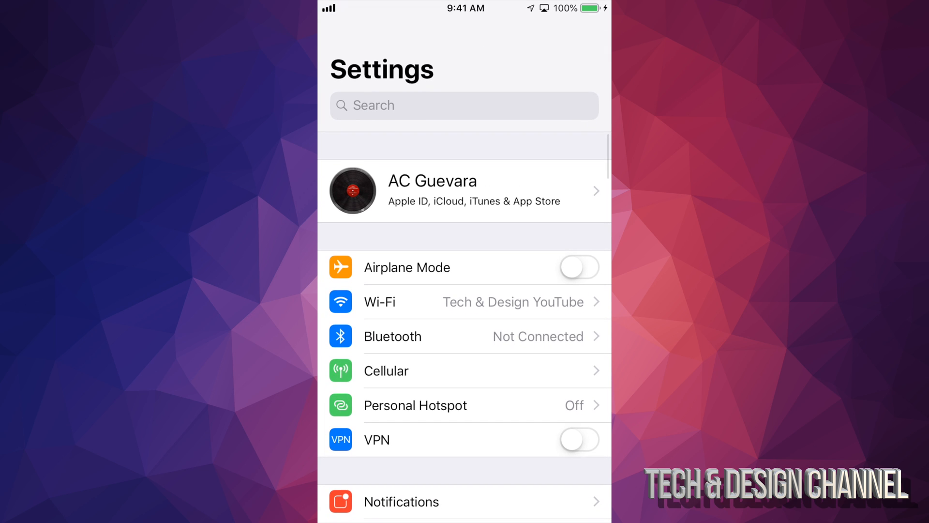
pyautogui.scroll(-3)
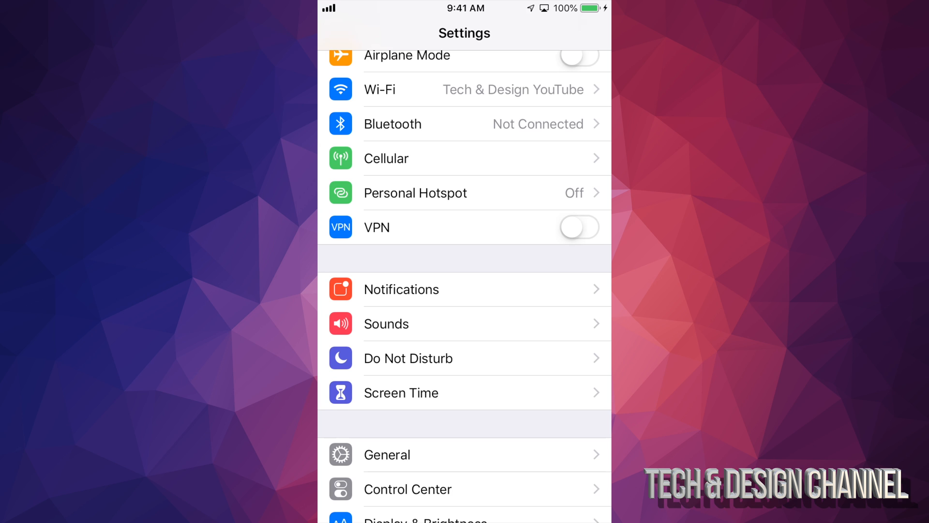
pyautogui.click(400, 392)
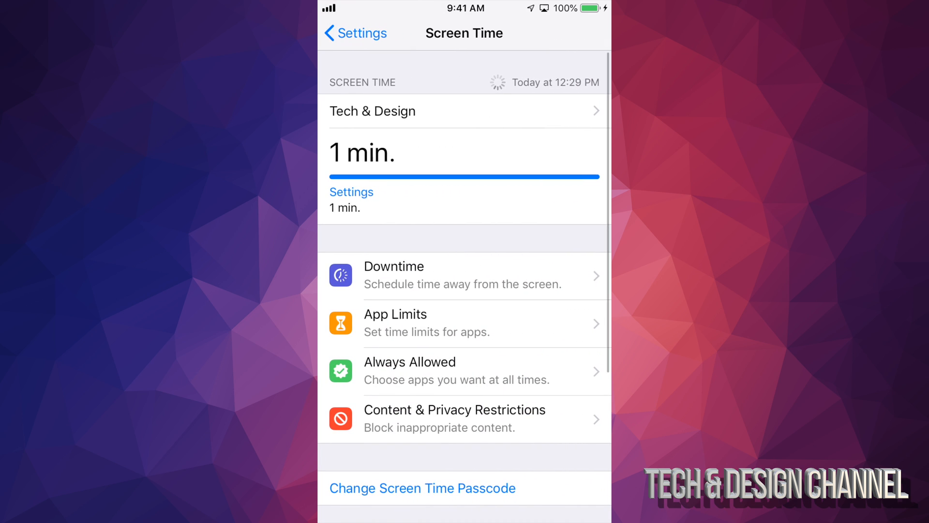
pyautogui.click(422, 487)
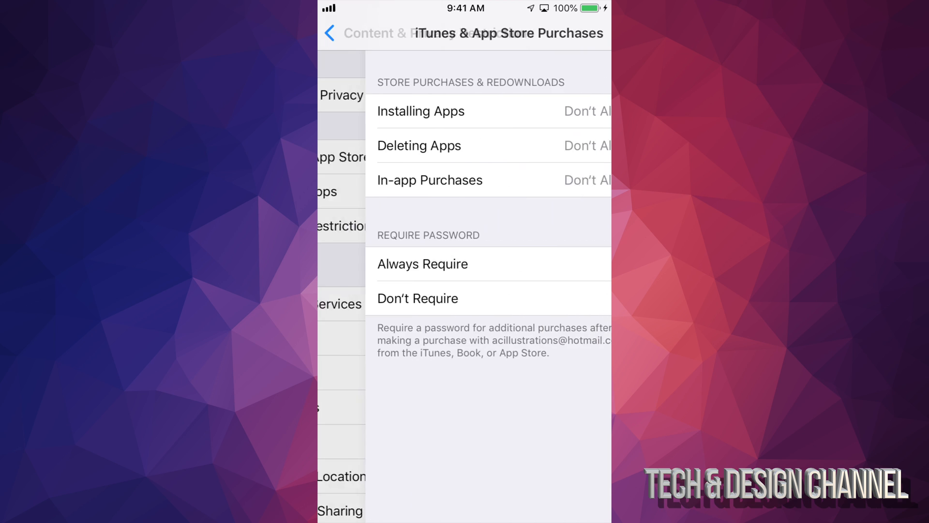
# Set Installing Apps, Deleting Apps and In-app Purchases back to Allow
pyautogui.click(421, 110)
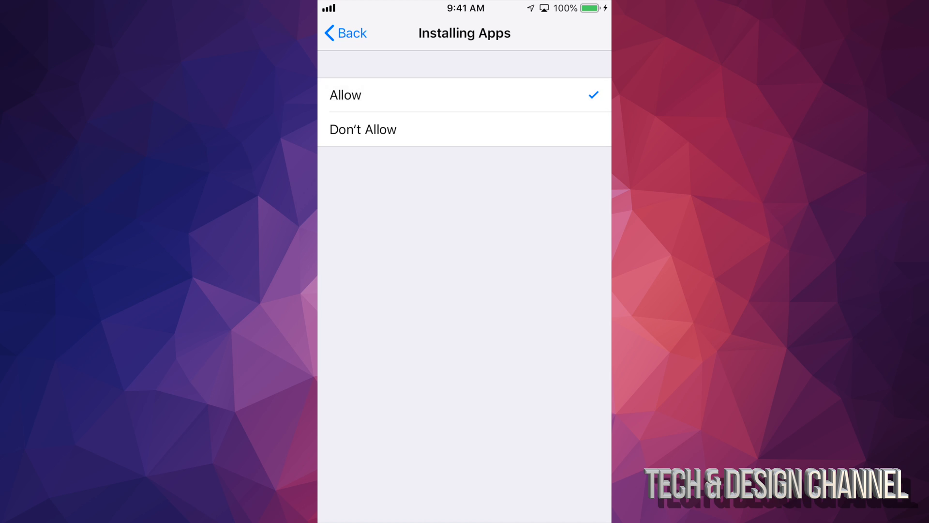
pyautogui.click(345, 33)
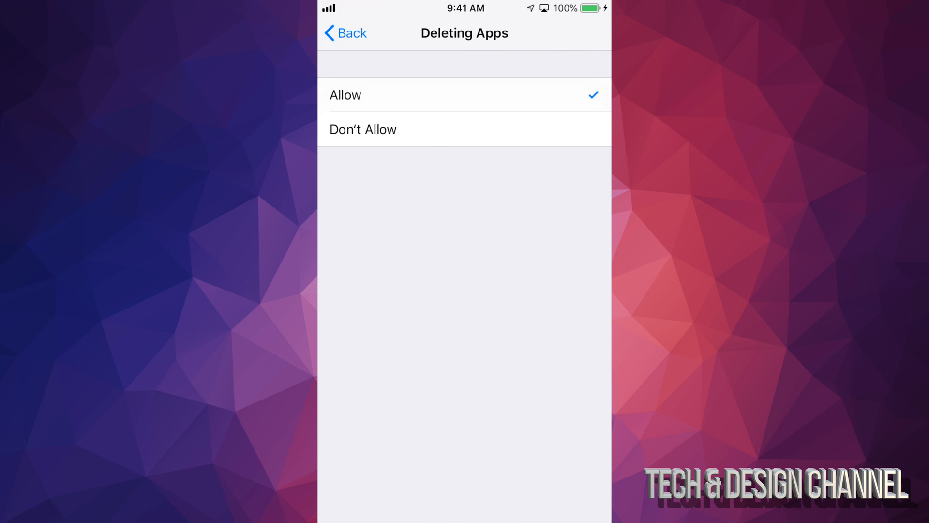
pyautogui.click(344, 33)
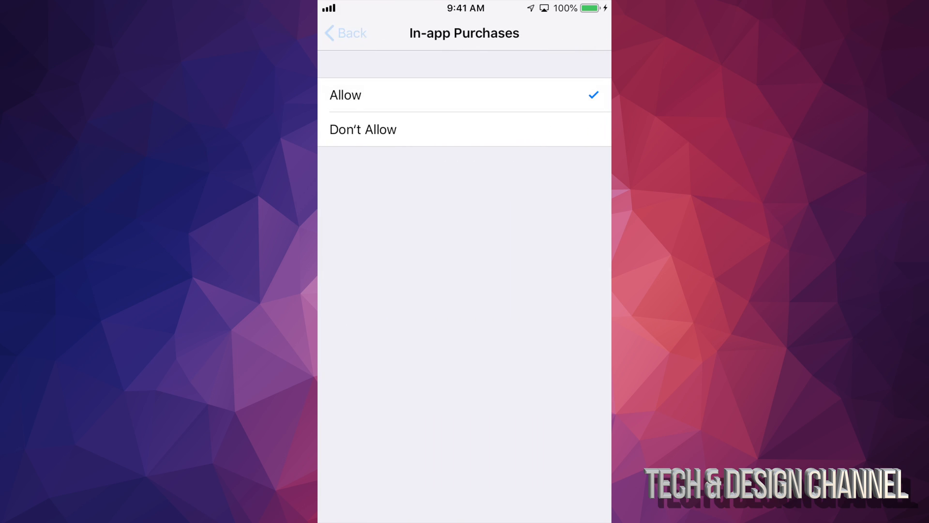
pyautogui.click(344, 33)
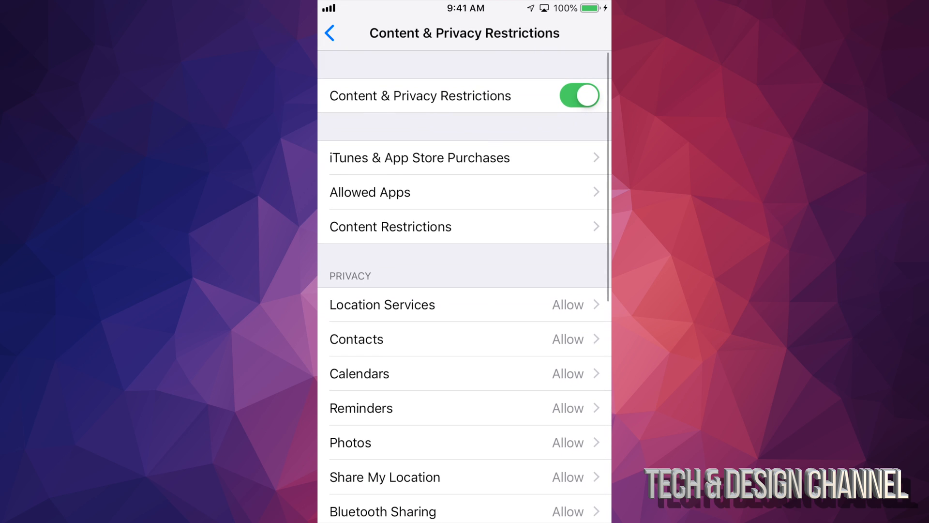
# Turn Off Screen Time from its overview and return to the main Settings list
pyautogui.click(329, 33)
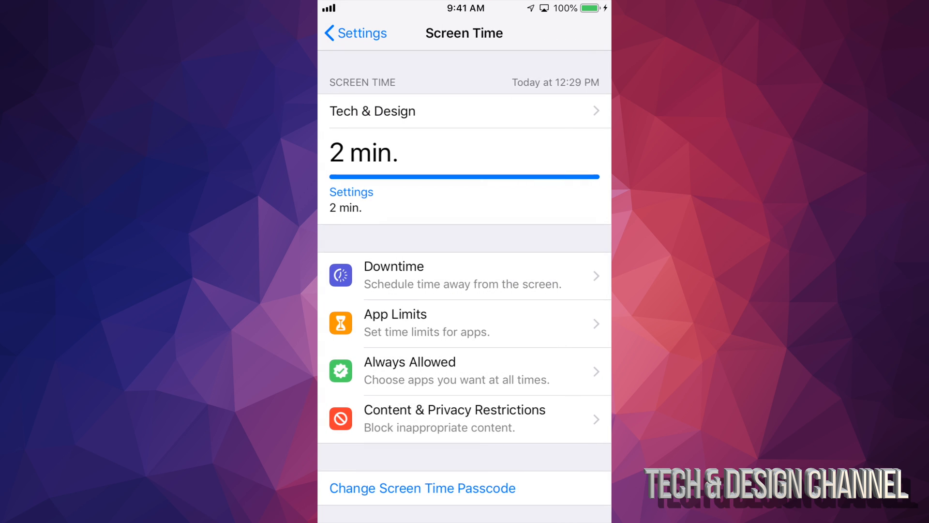
pyautogui.scroll(-3)
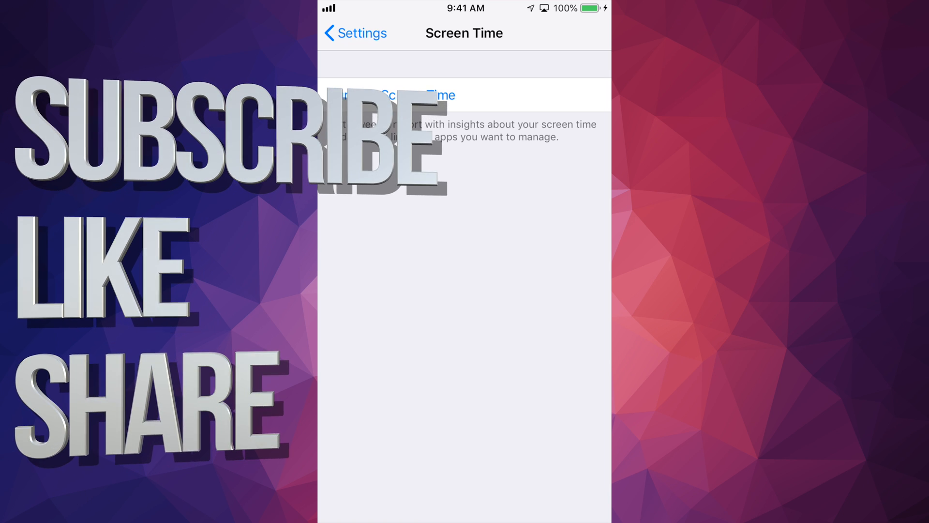
pyautogui.click(354, 33)
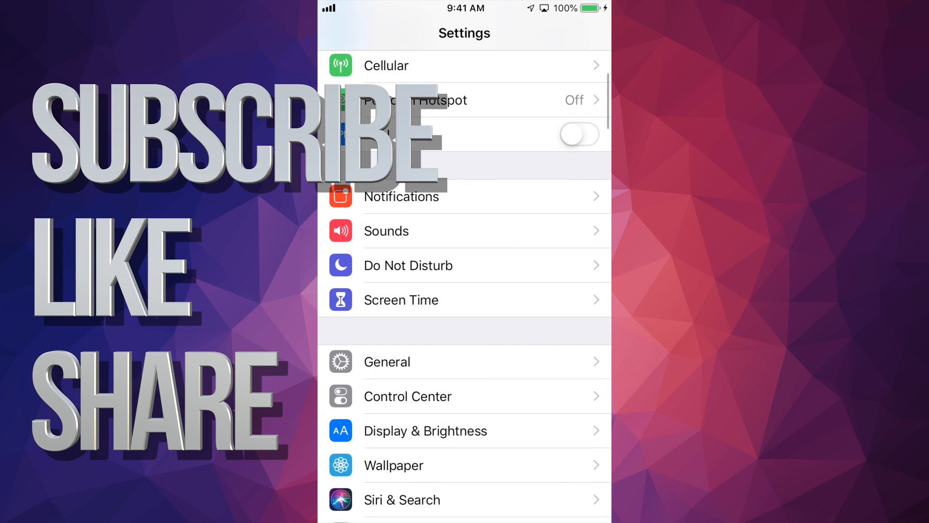